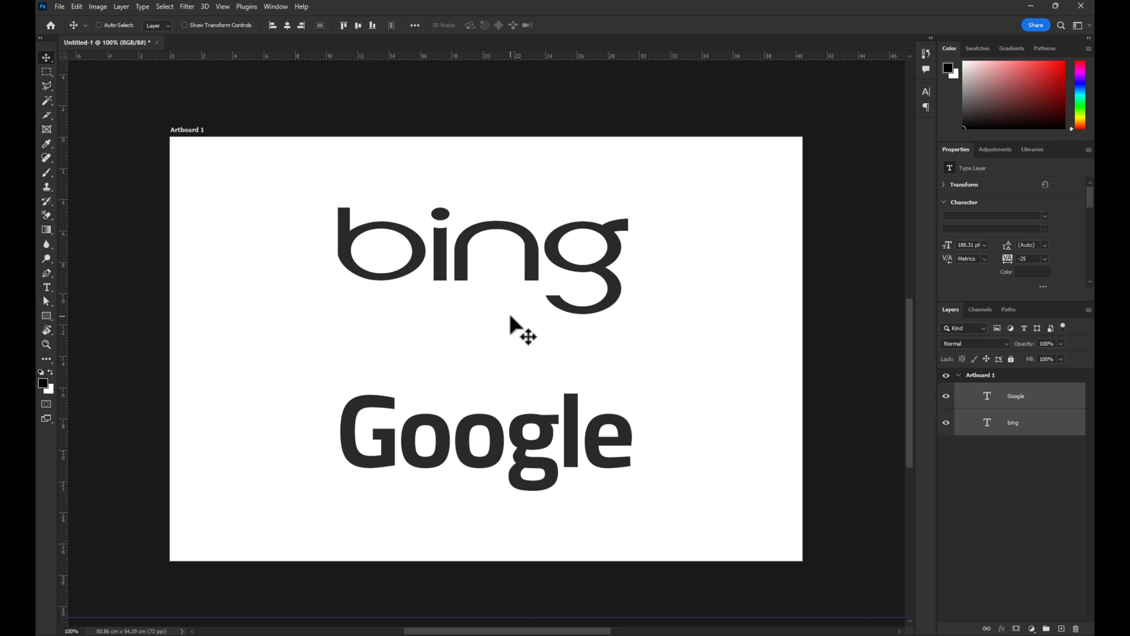
- Switch to the Slice Tool to start cutting the artboard into slices
{"action": "left_click", "coordinate": [46, 115]}
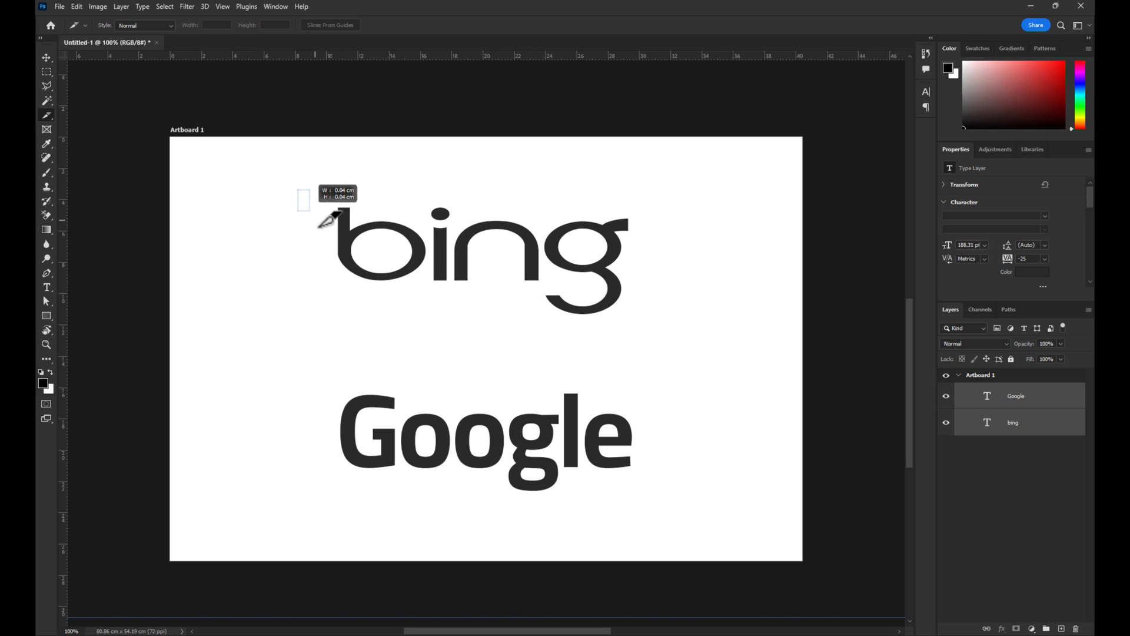
- Draw one slice rectangle around 'bing' and another around 'Google'
{"action": "left_click_drag", "start_coordinate": [303, 200], "coordinate": [649, 329]}
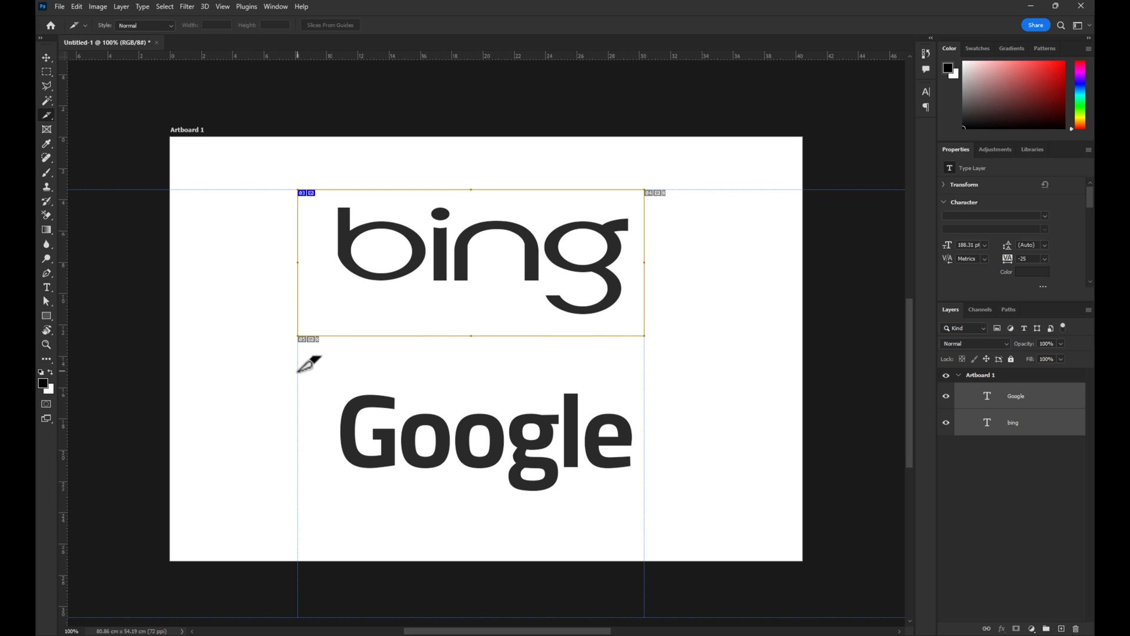
{"action": "left_click_drag", "start_coordinate": [298, 364], "coordinate": [645, 497]}
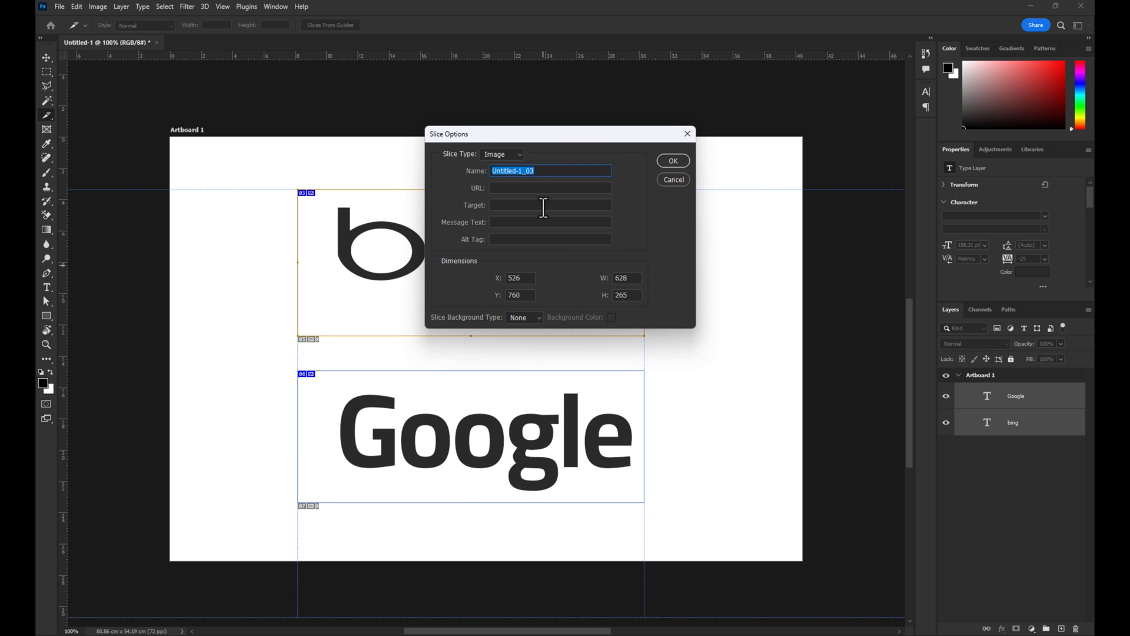
{"action": "type", "text": "bing"}
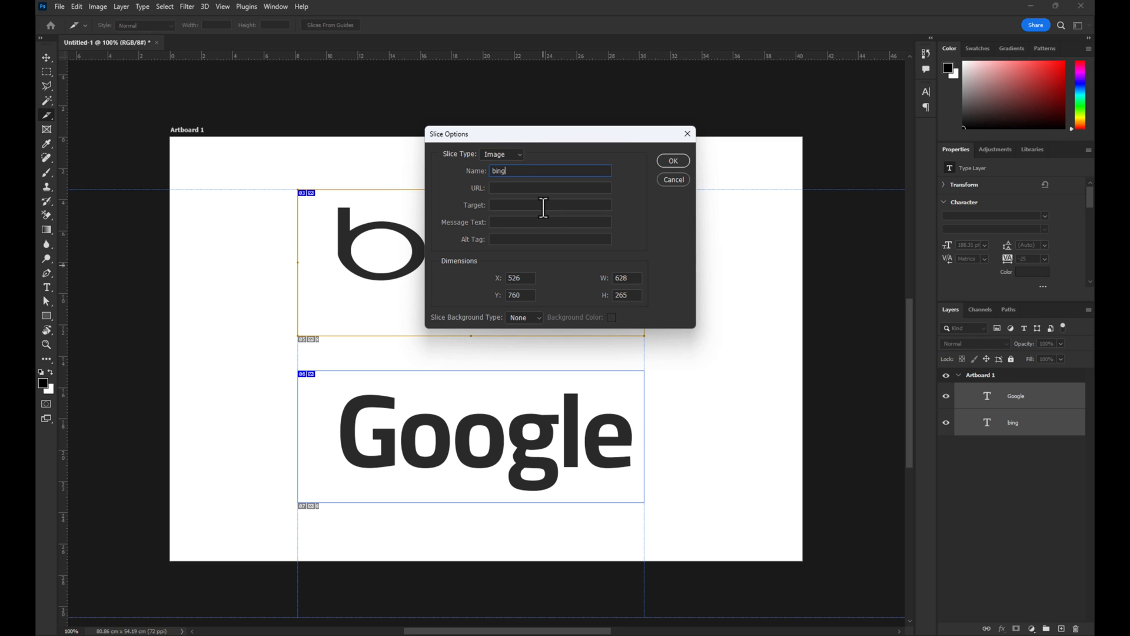
{"action": "left_click", "coordinate": [549, 187]}
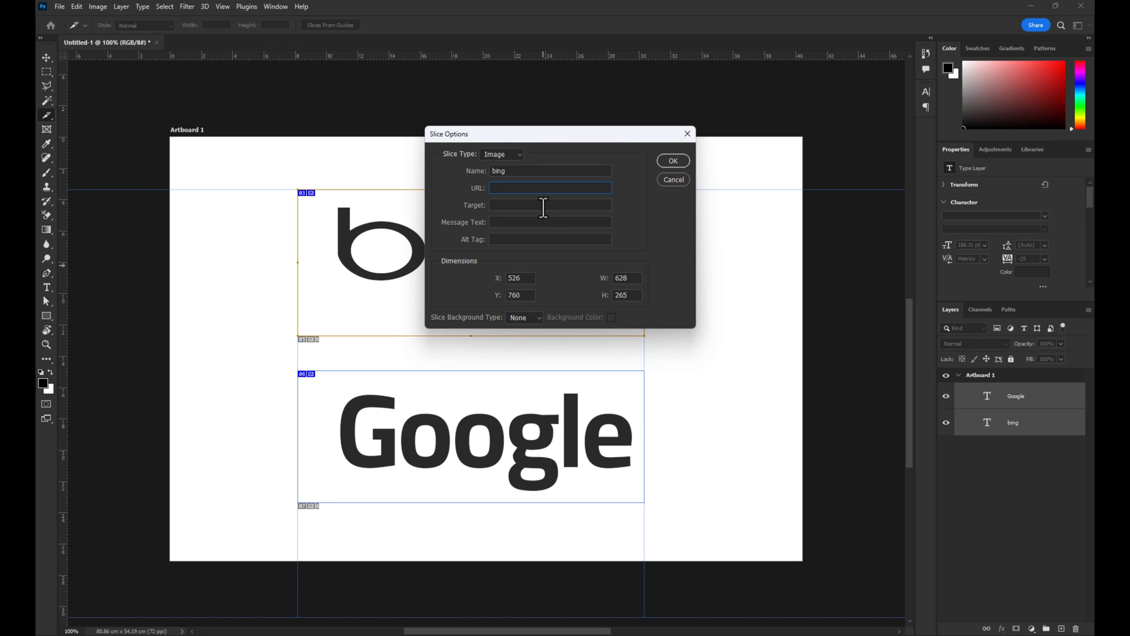
{"action": "type", "text": "Http:/"}
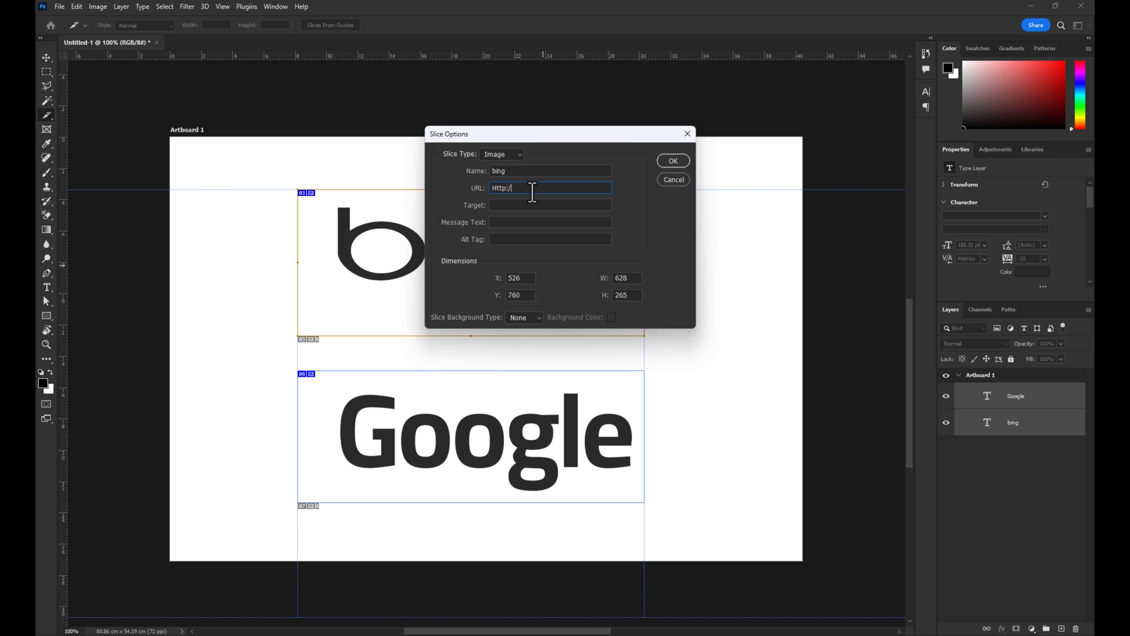
{"action": "type", "text": "bing.com"}
{"action": "left_click", "coordinate": [550, 204]}
{"action": "type", "text": "_"}
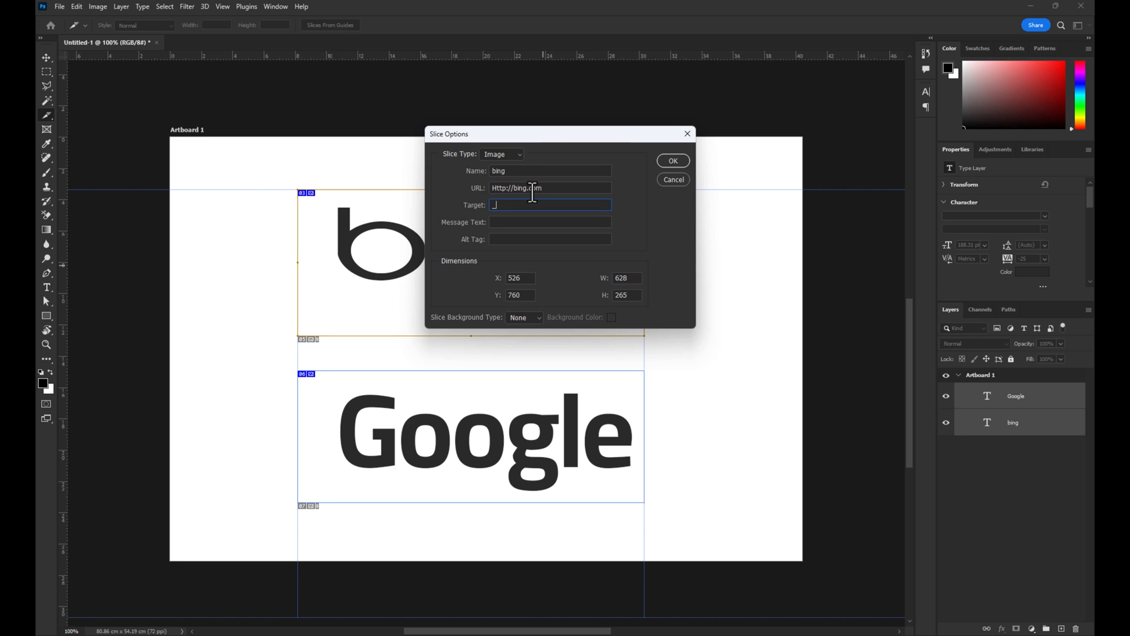
{"action": "type", "text": "blank"}
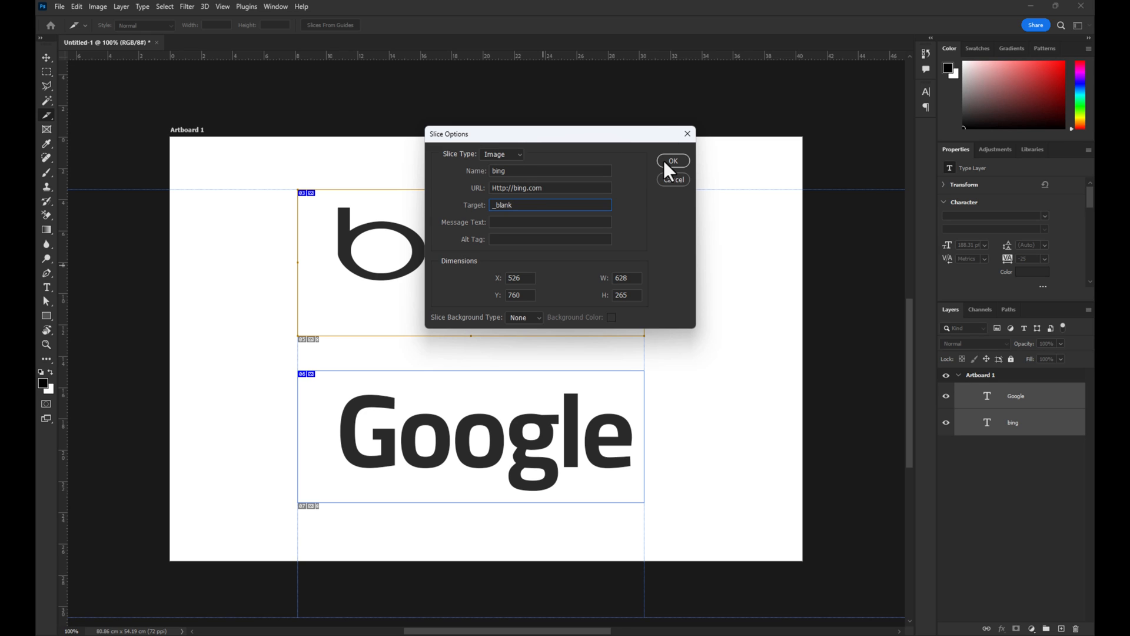
{"action": "left_click", "coordinate": [672, 160]}
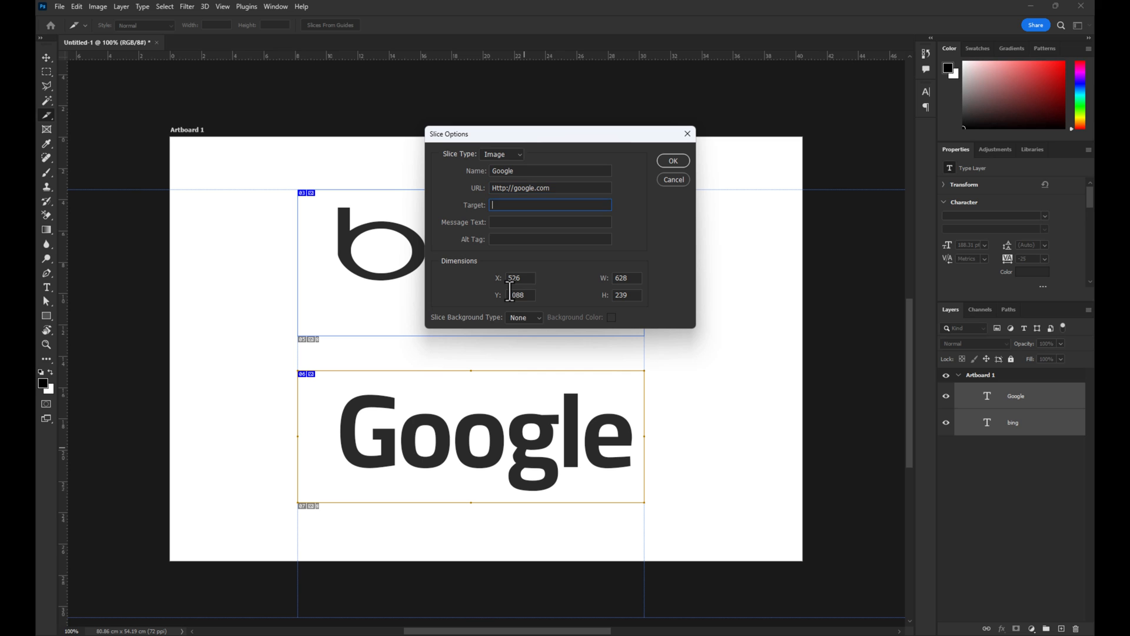
{"action": "left_click", "coordinate": [672, 179]}
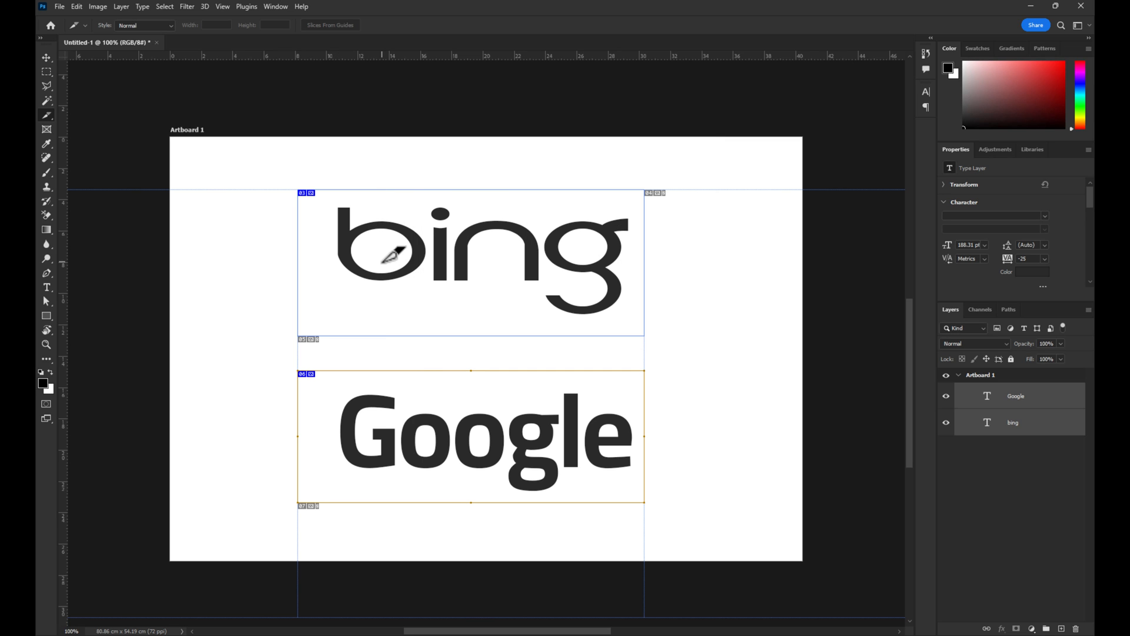
{"action": "mouse_move", "coordinate": [60, 7]}
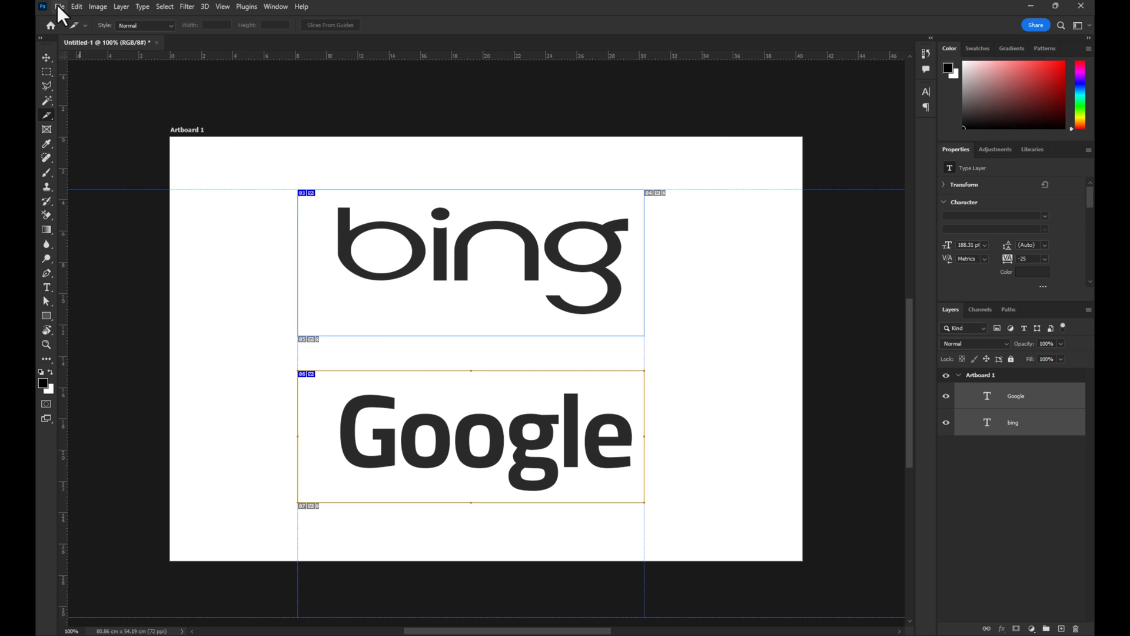
{"action": "left_click", "coordinate": [59, 7]}
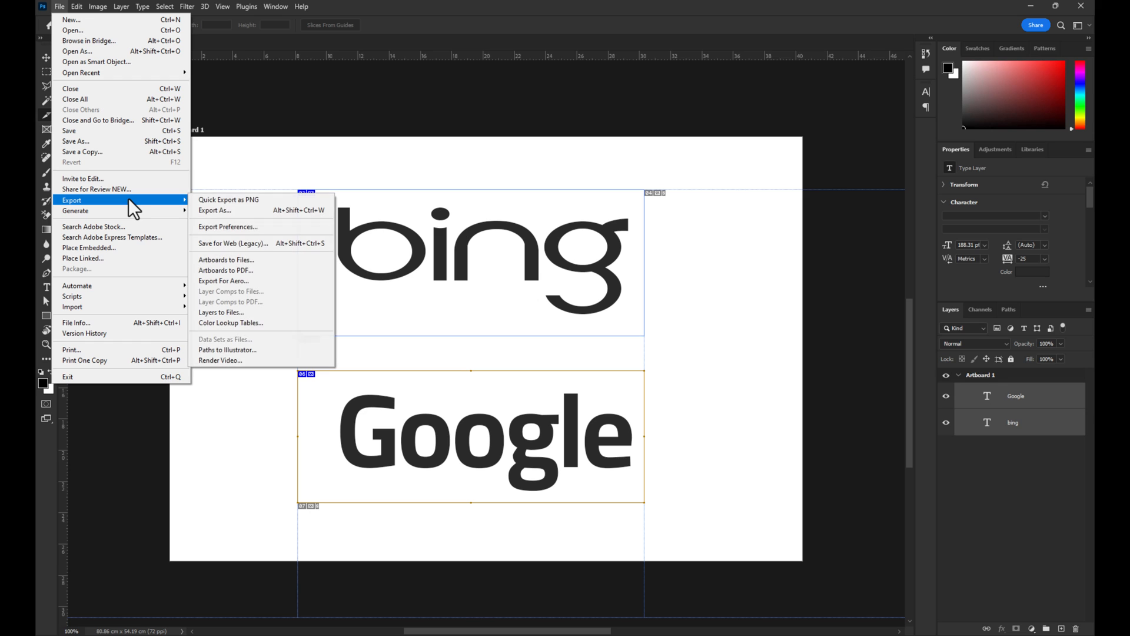
{"action": "mouse_move", "coordinate": [258, 243]}
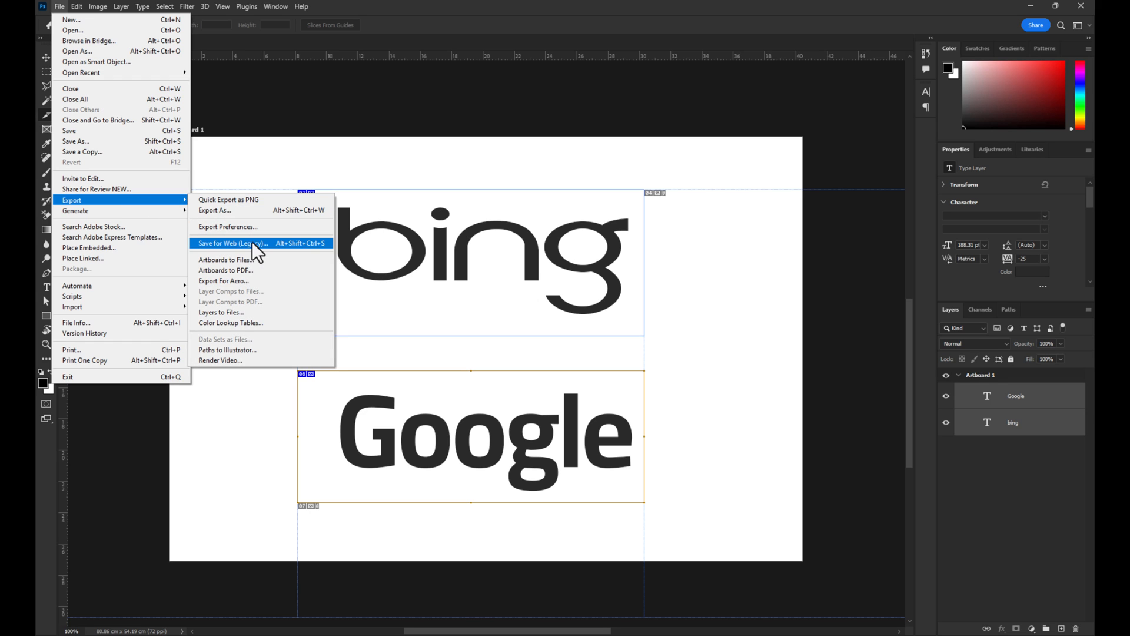
{"action": "left_click", "coordinate": [230, 242]}
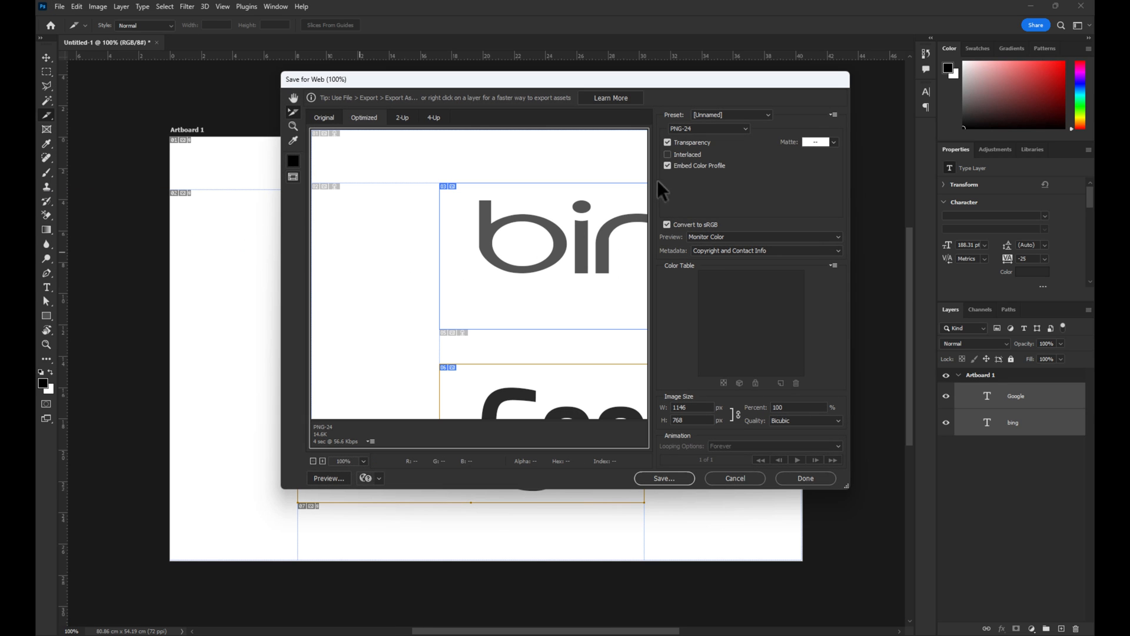
{"action": "left_click", "coordinate": [706, 128]}
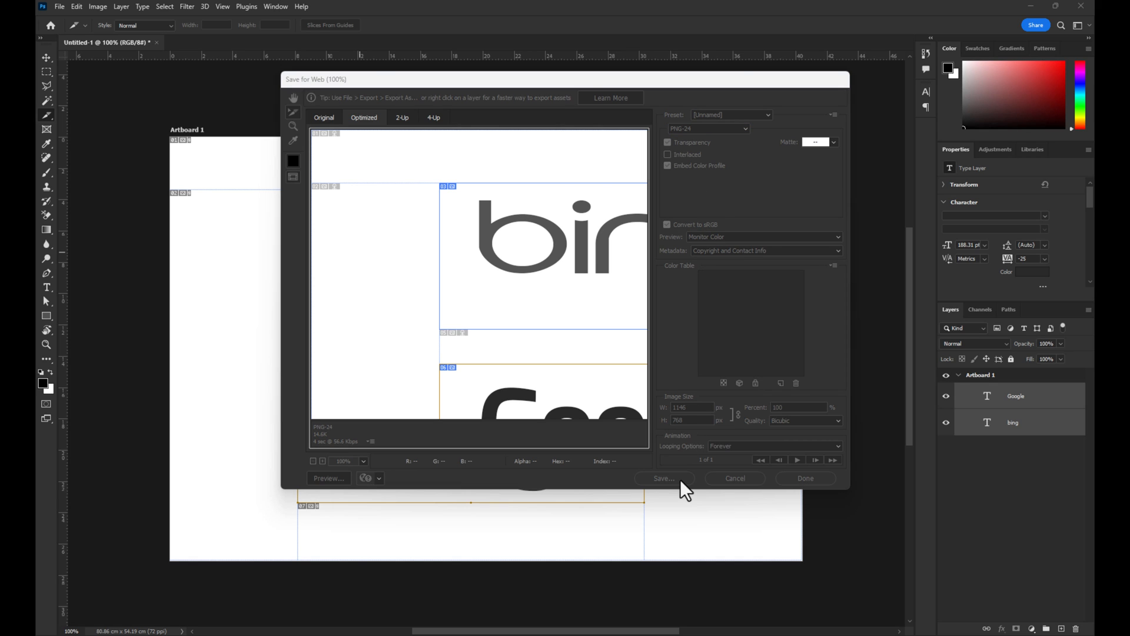
- Save the export as 'Hyperlink' in HTML and Images format to the Hyperlinks folder
{"action": "left_click", "coordinate": [663, 477]}
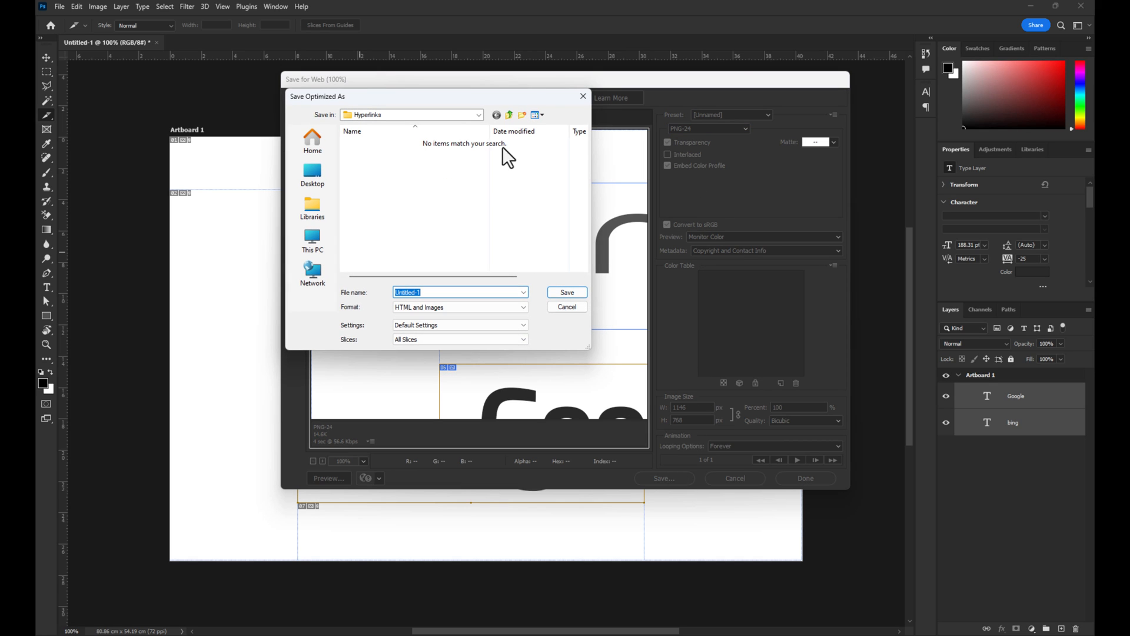
{"action": "mouse_move", "coordinate": [443, 292]}
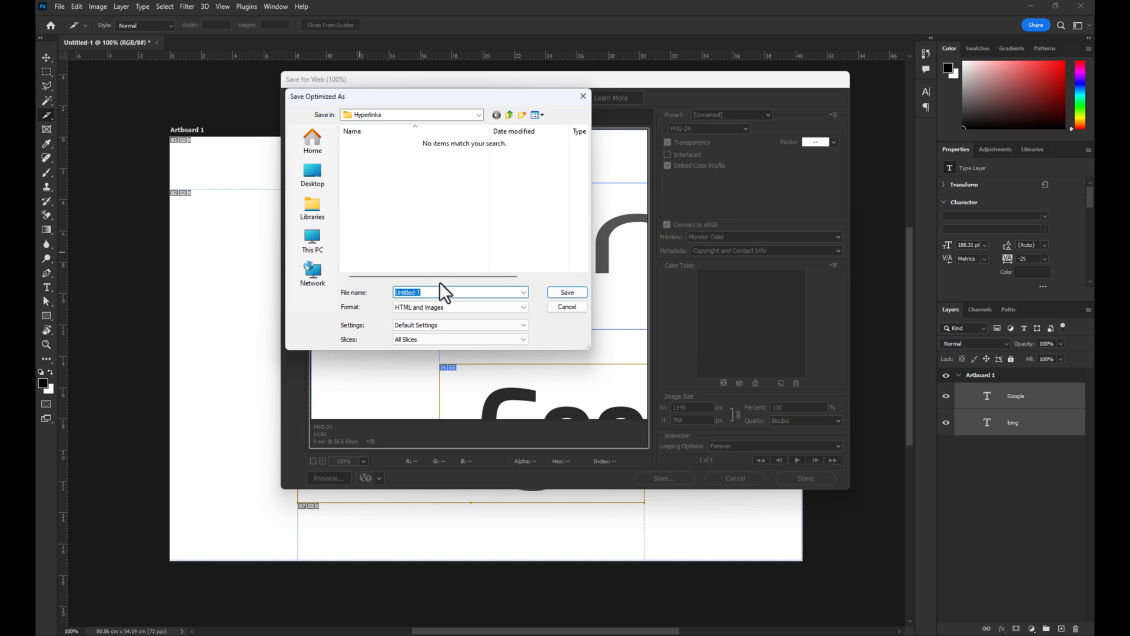
{"action": "type", "text": "Hyper"}
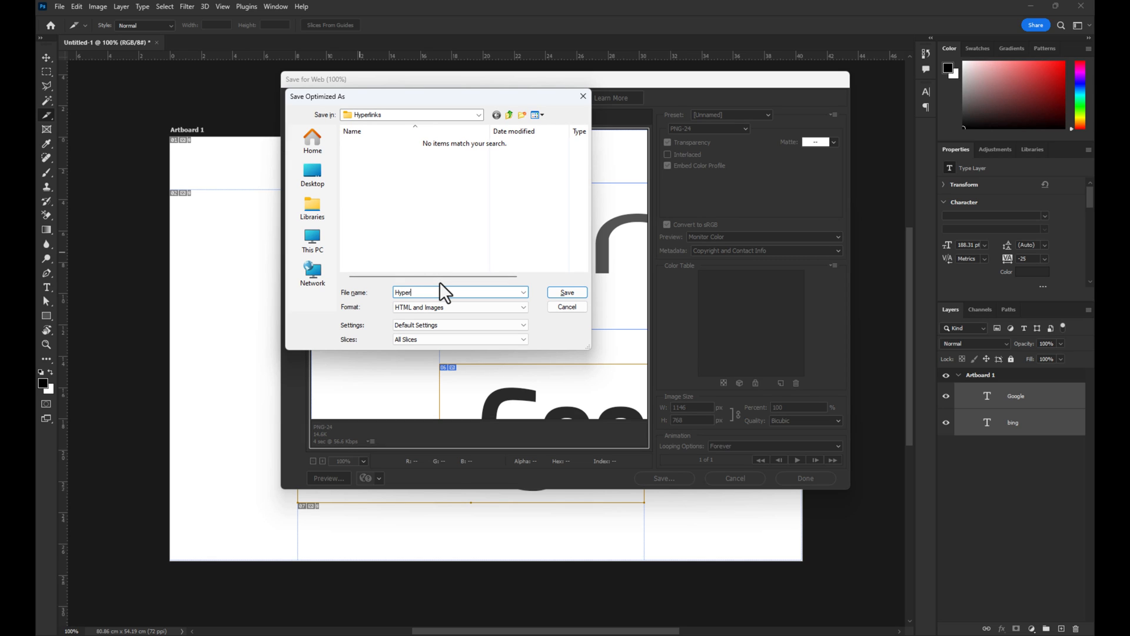
{"action": "type", "text": "nk"}
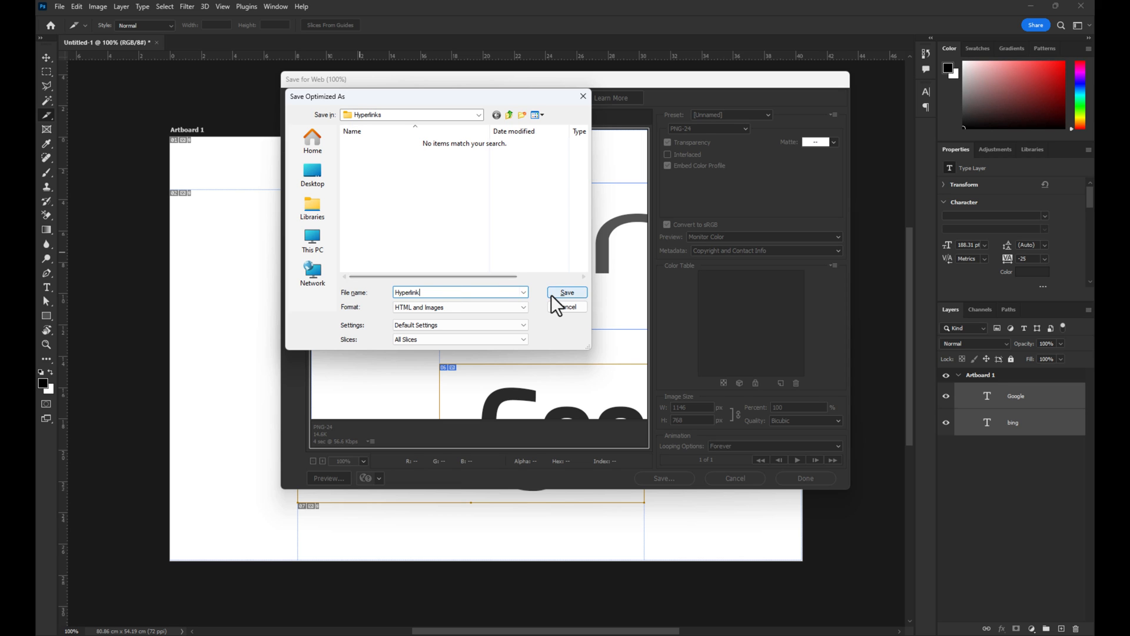
{"action": "left_click", "coordinate": [566, 291]}
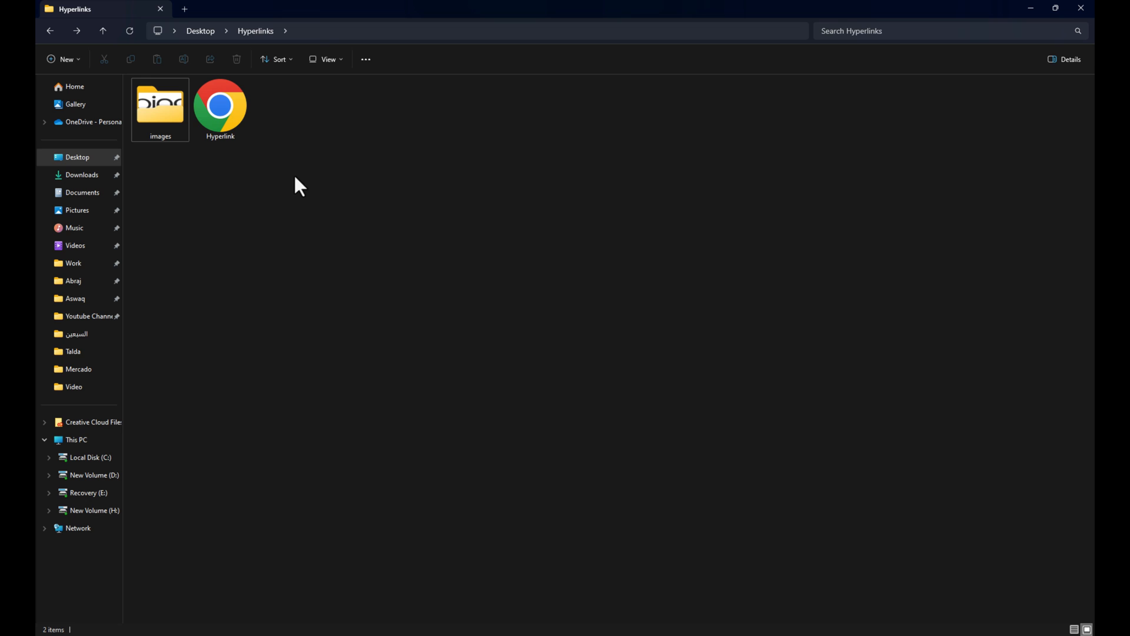
- Open the exported Hyperlink HTML file from the Hyperlinks folder in Chrome
{"action": "left_click", "coordinate": [160, 109]}
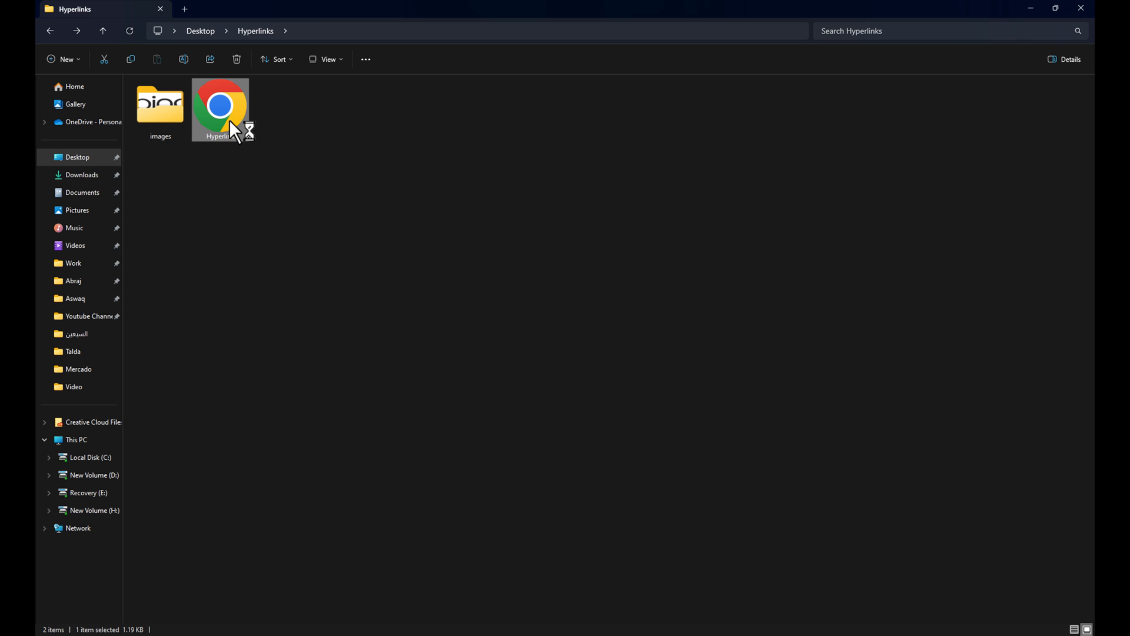
{"action": "double_click", "coordinate": [220, 108]}
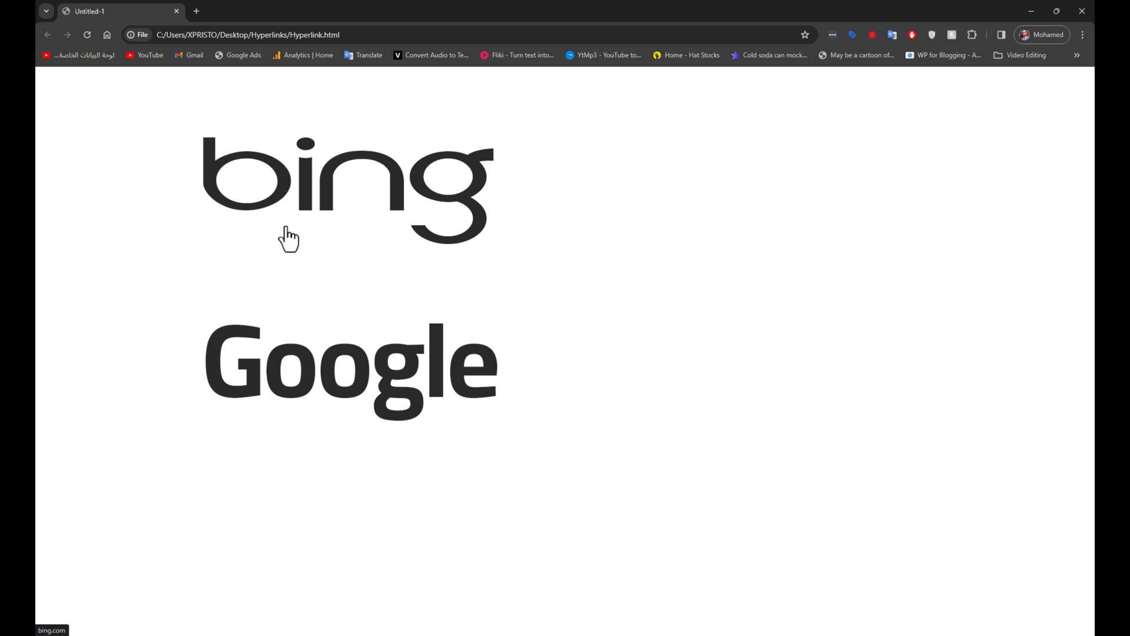
{"action": "mouse_move", "coordinate": [348, 187]}
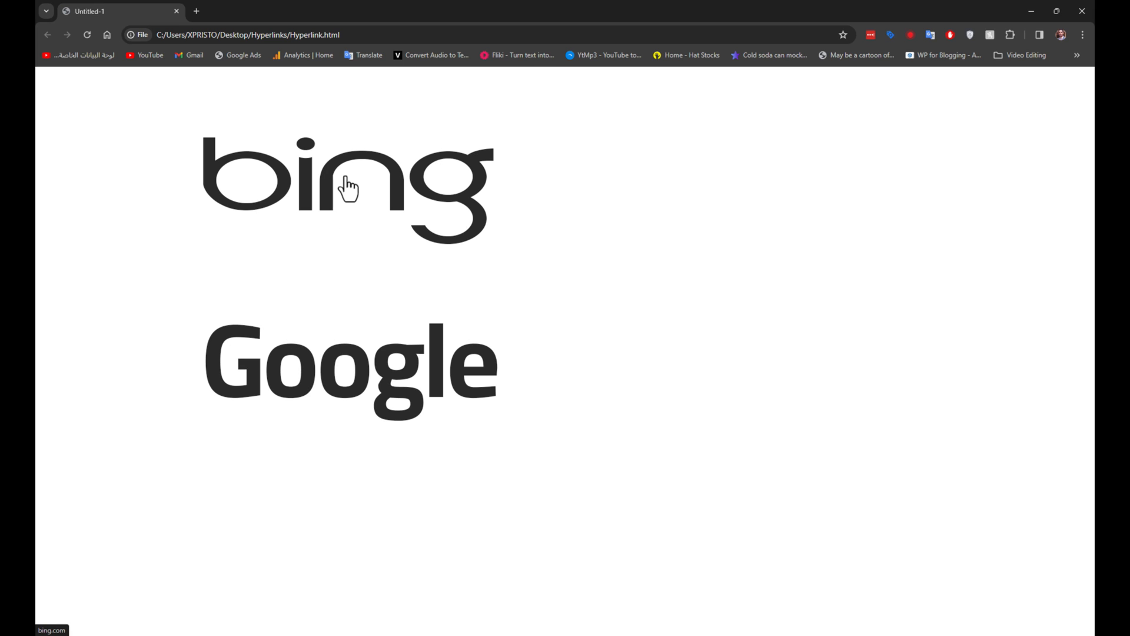
- Follow the bing image to Bing, return to the page, then follow the Google image
{"action": "left_click", "coordinate": [346, 187]}
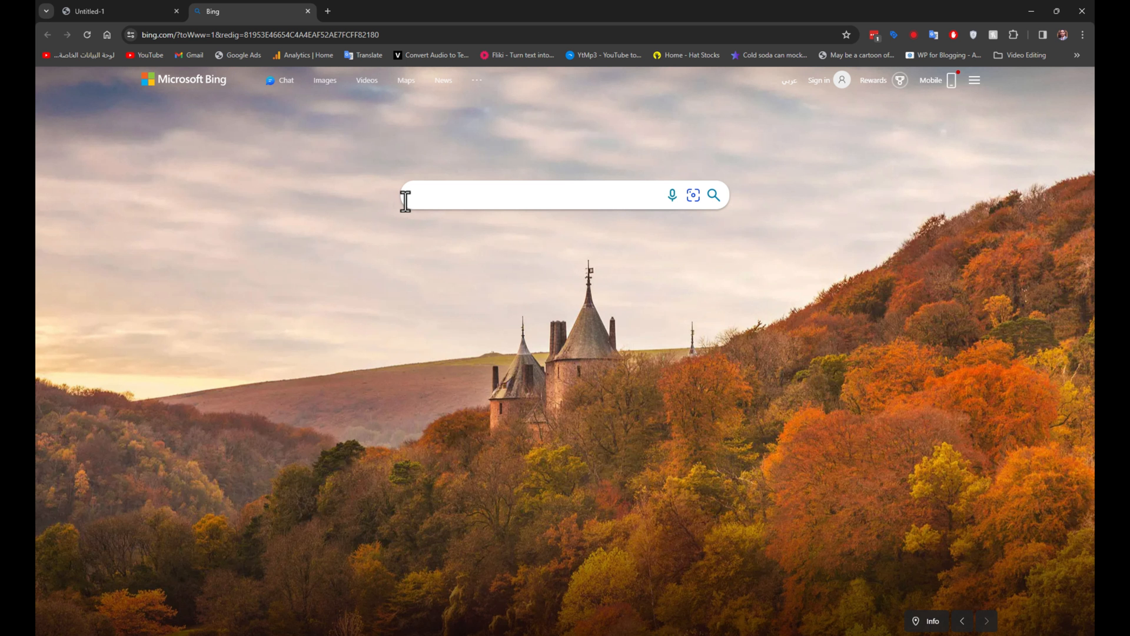
{"action": "left_click", "coordinate": [116, 11]}
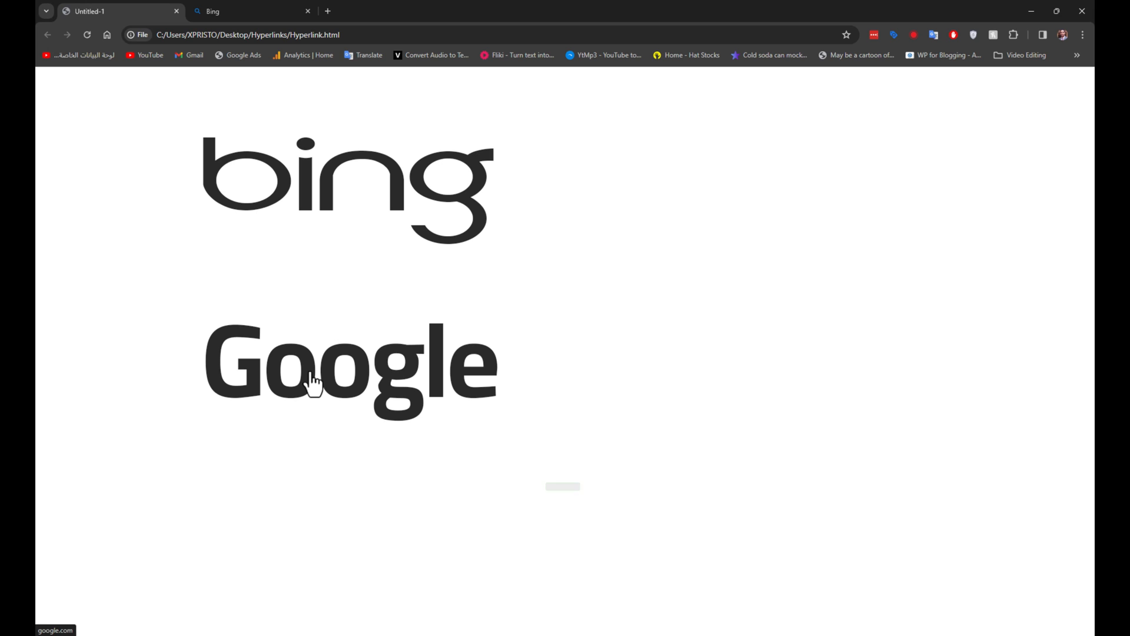
{"action": "left_click", "coordinate": [348, 364]}
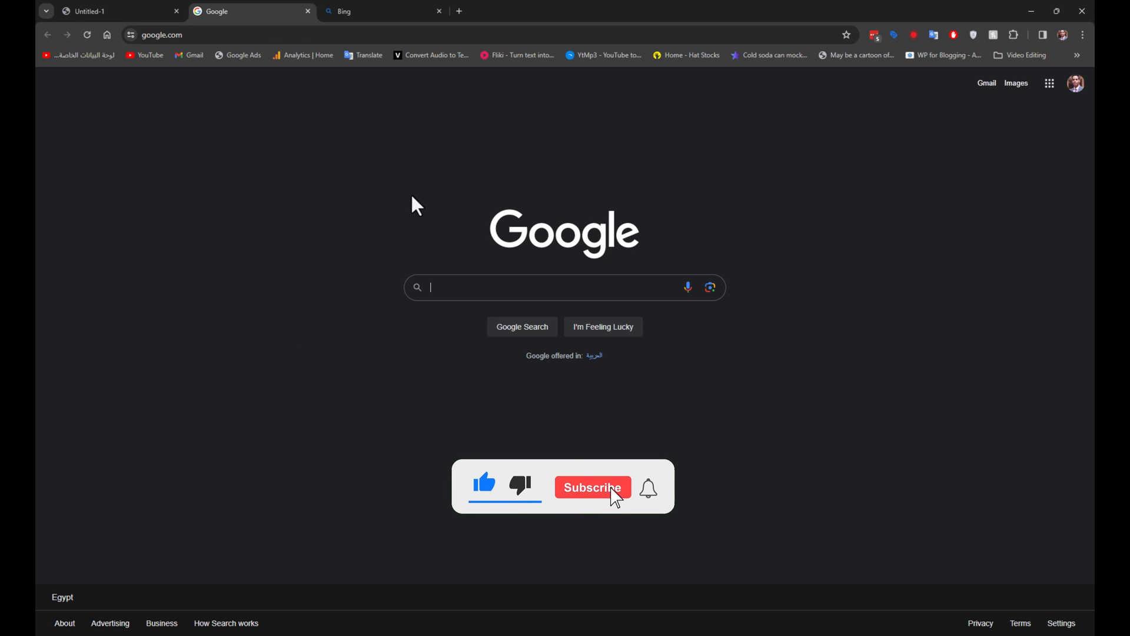